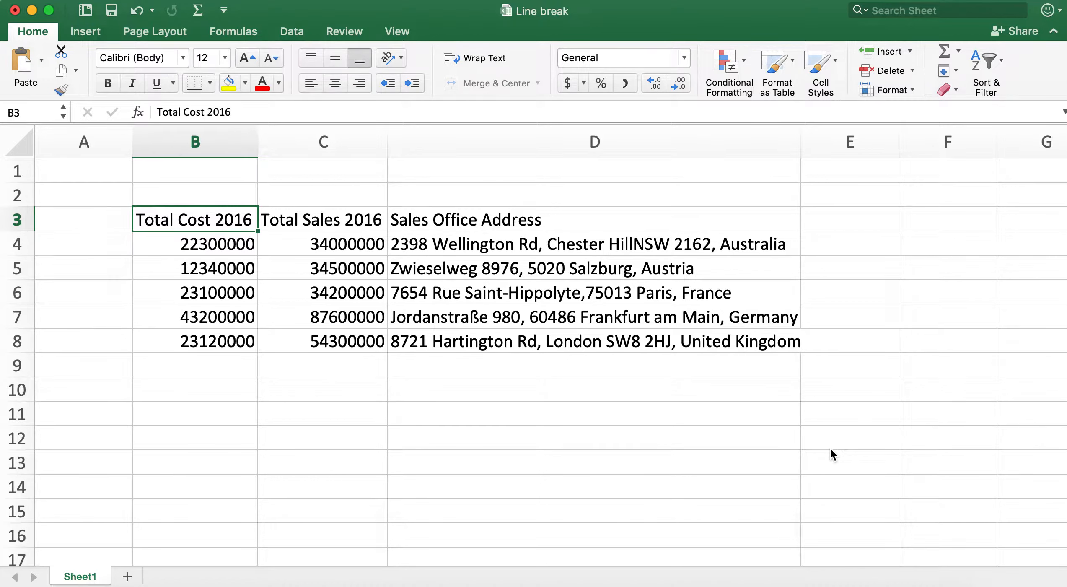
pyautogui.moveTo(523, 370)
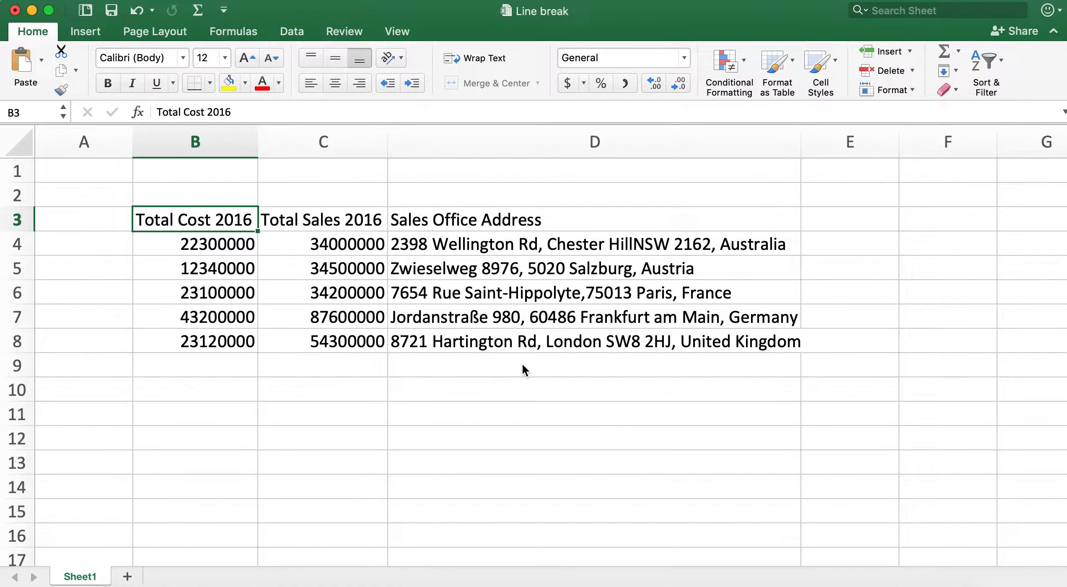
# Step: Narrow column B so the 'Total Cost 2016' header is cut off
pyautogui.click(196, 142)
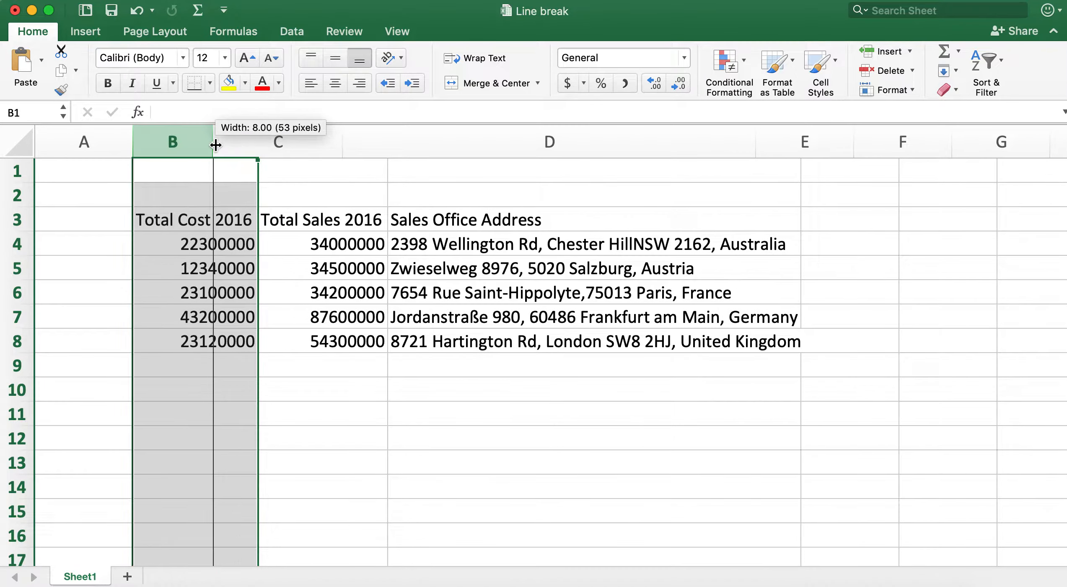
pyautogui.moveTo(216, 141); pyautogui.dragTo(213, 142)
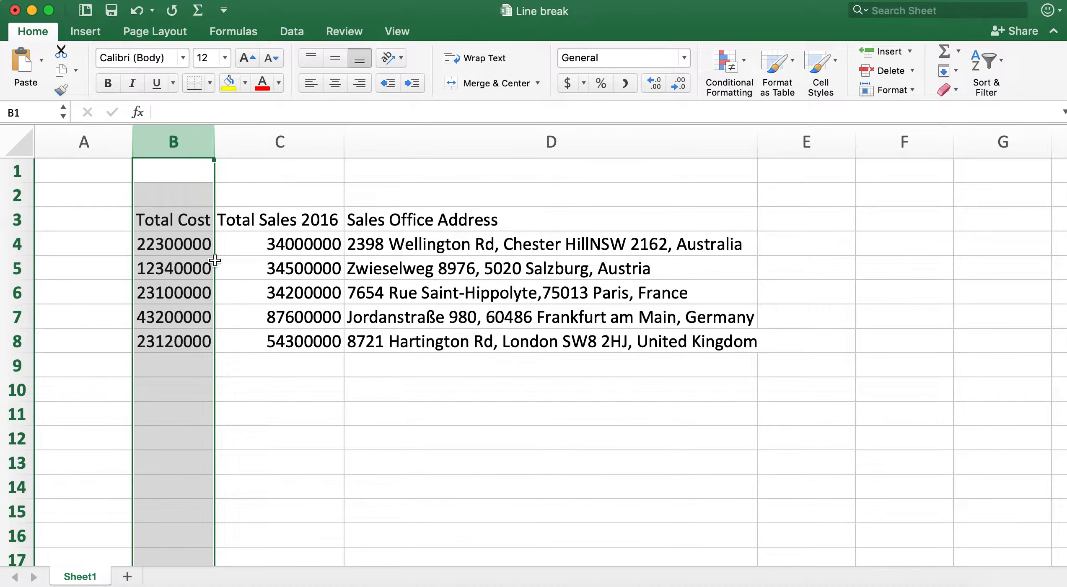
pyautogui.click(279, 243)
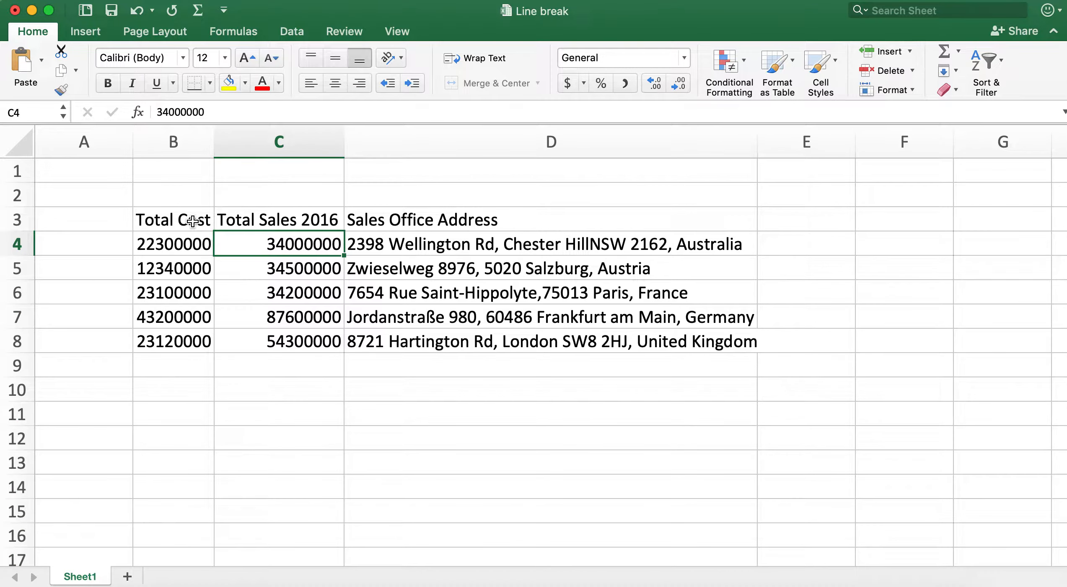
pyautogui.moveTo(203, 177)
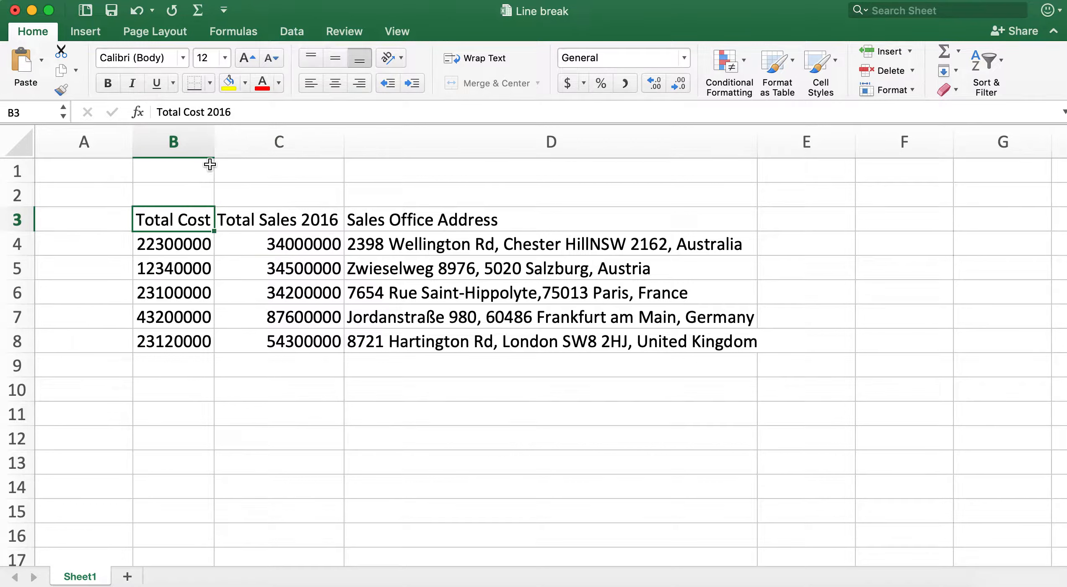
pyautogui.moveTo(133, 226)
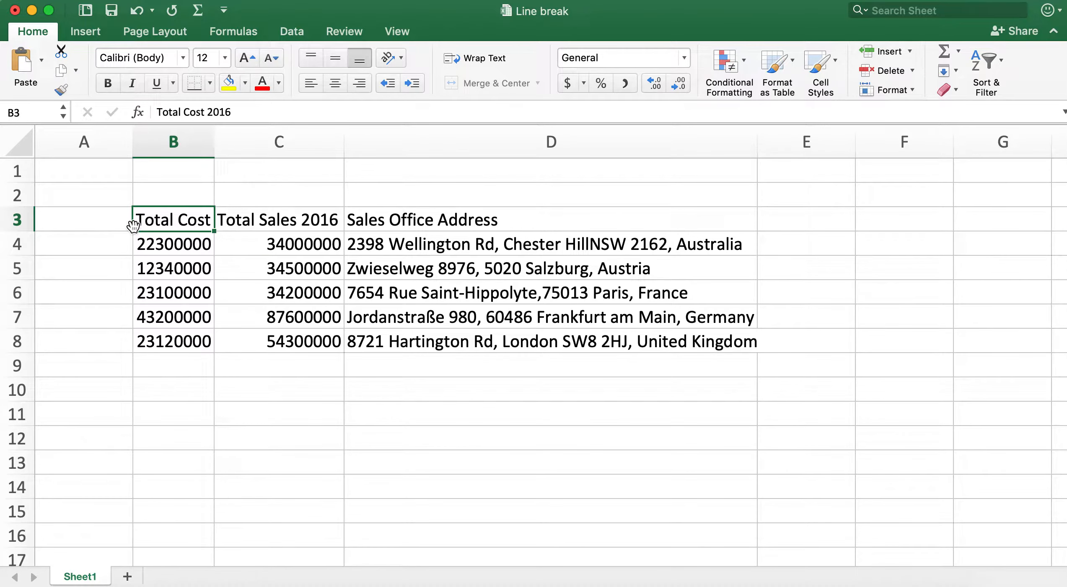
pyautogui.moveTo(214, 142)
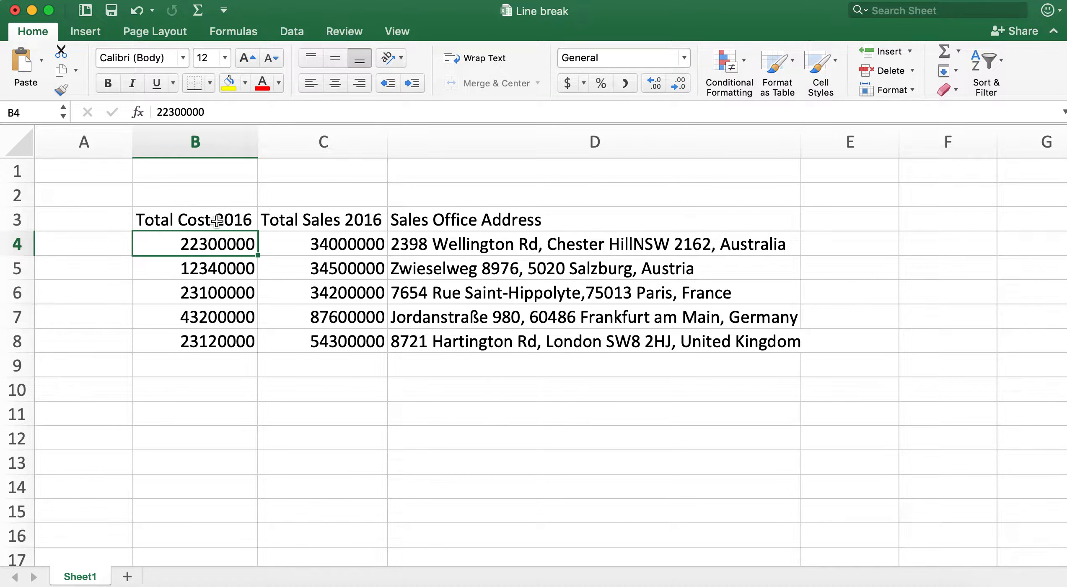
# Step: Select the 'Total Cost 2016' header in B3, then B4, then B3 again
pyautogui.click(194, 219)
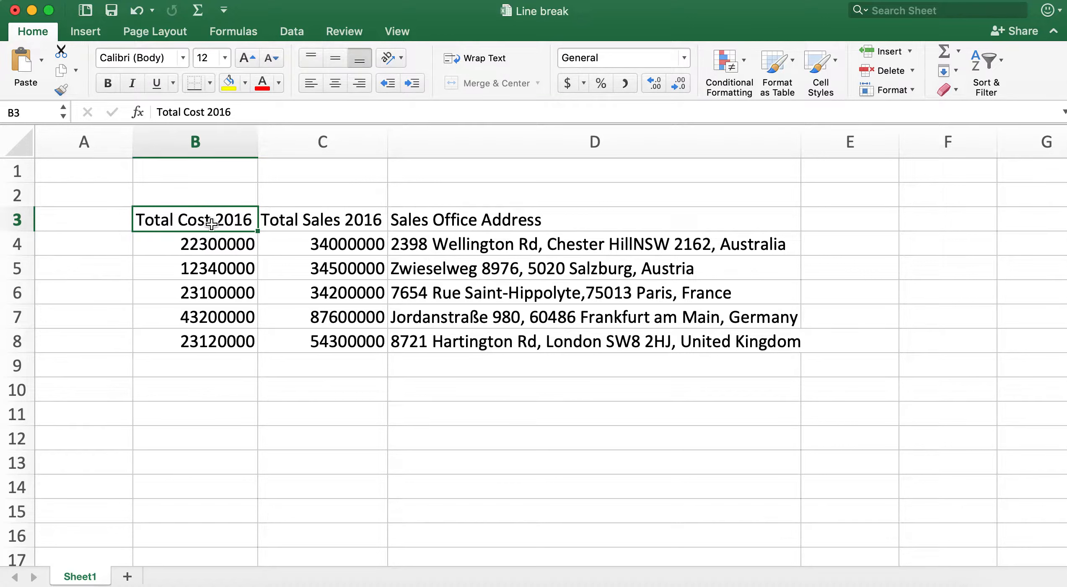
pyautogui.click(195, 244)
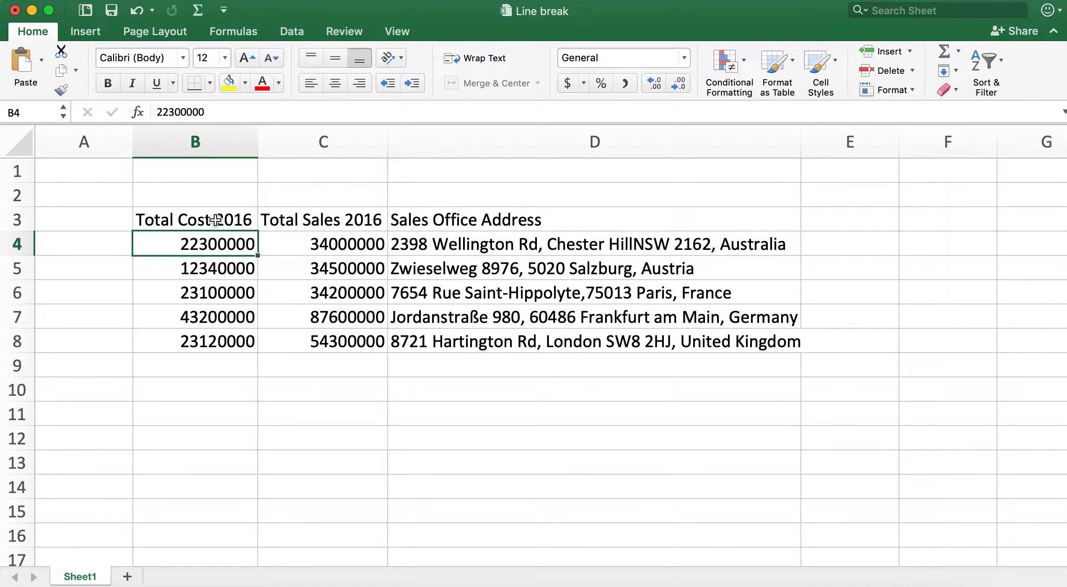
pyautogui.moveTo(191, 269)
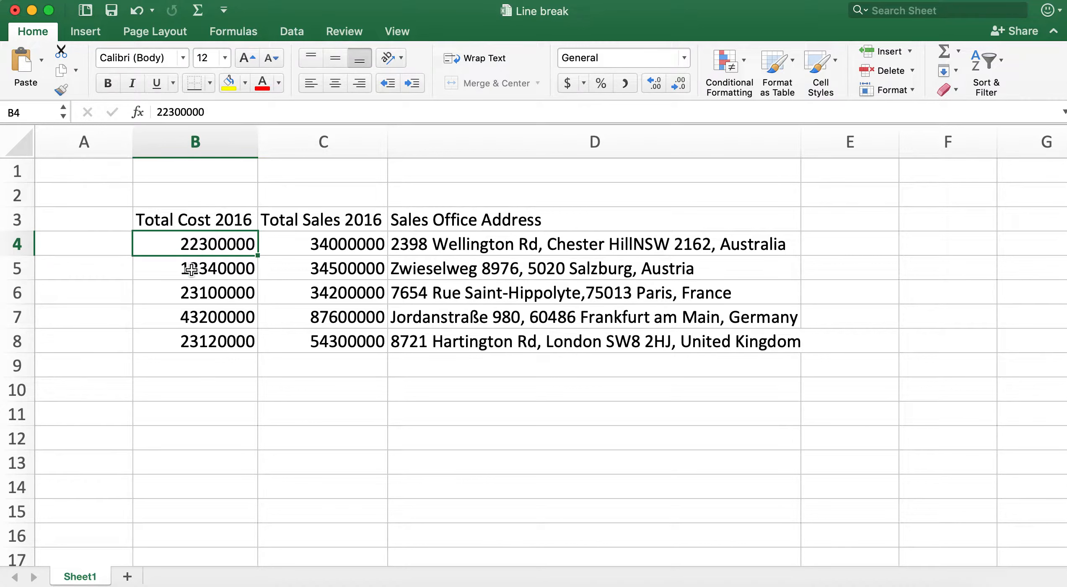
pyautogui.click(194, 219)
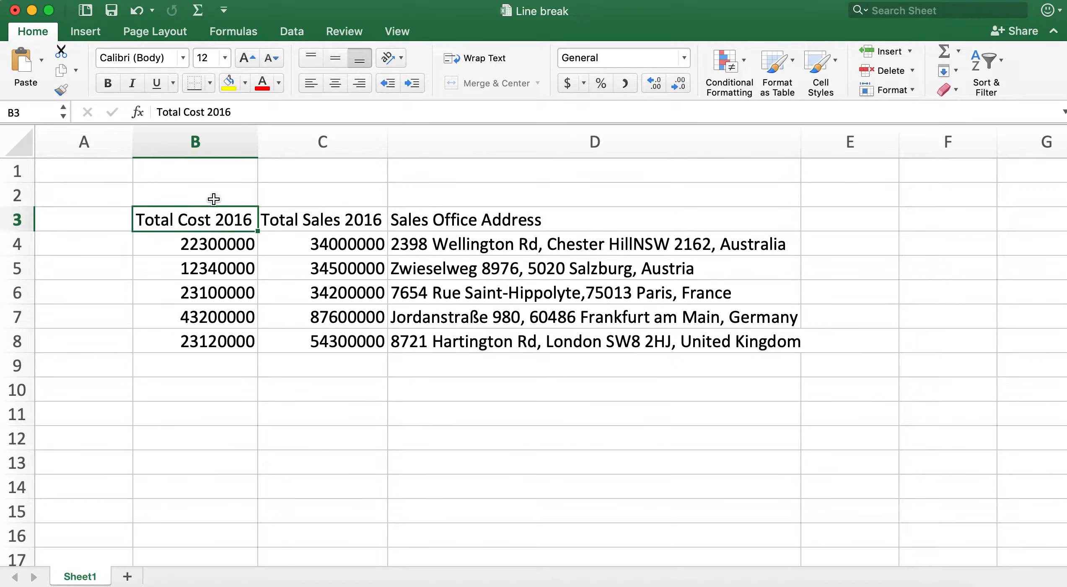
pyautogui.moveTo(214, 205)
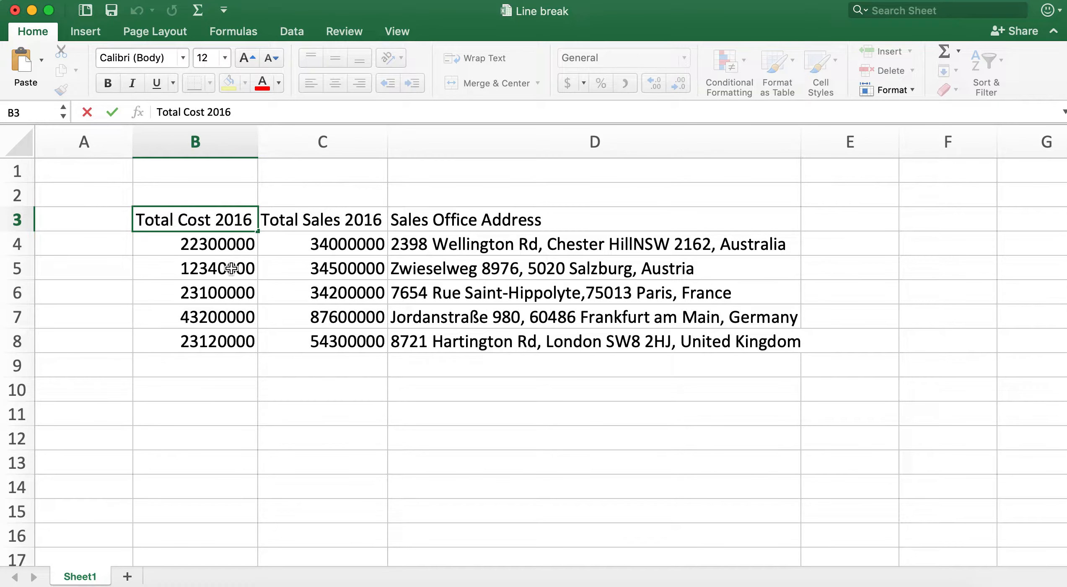
pyautogui.moveTo(280, 279)
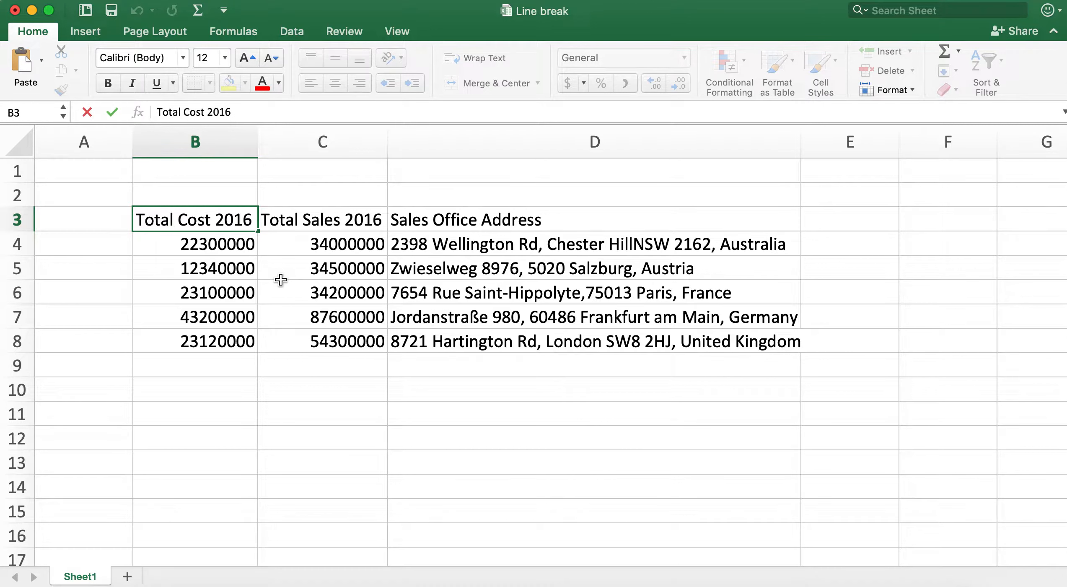
# Step: Break the Total Cost and Total Sales headers before '2016' onto a second line
pyautogui.click(214, 220)
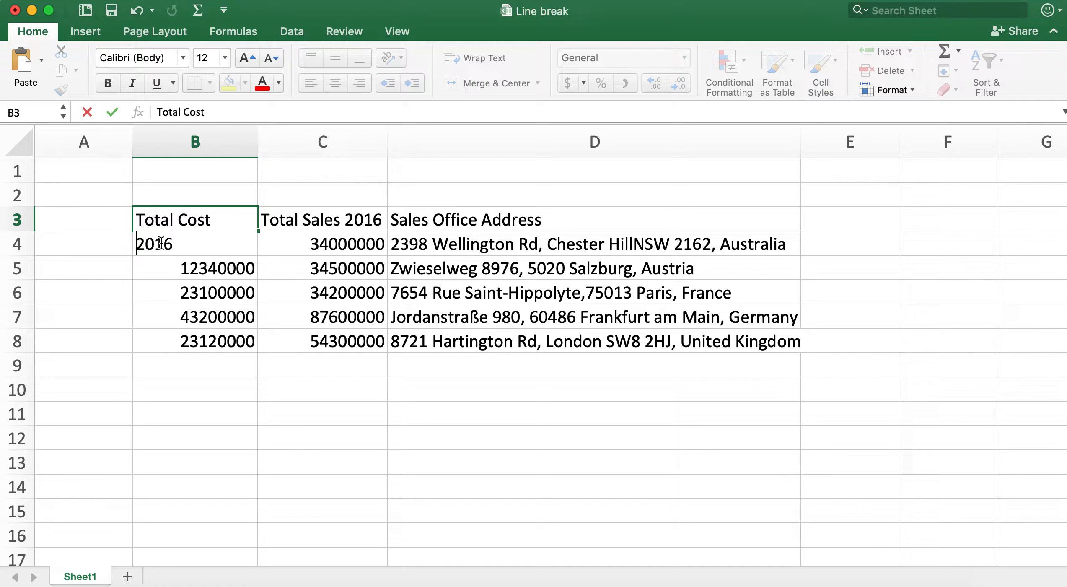
pyautogui.moveTo(219, 298)
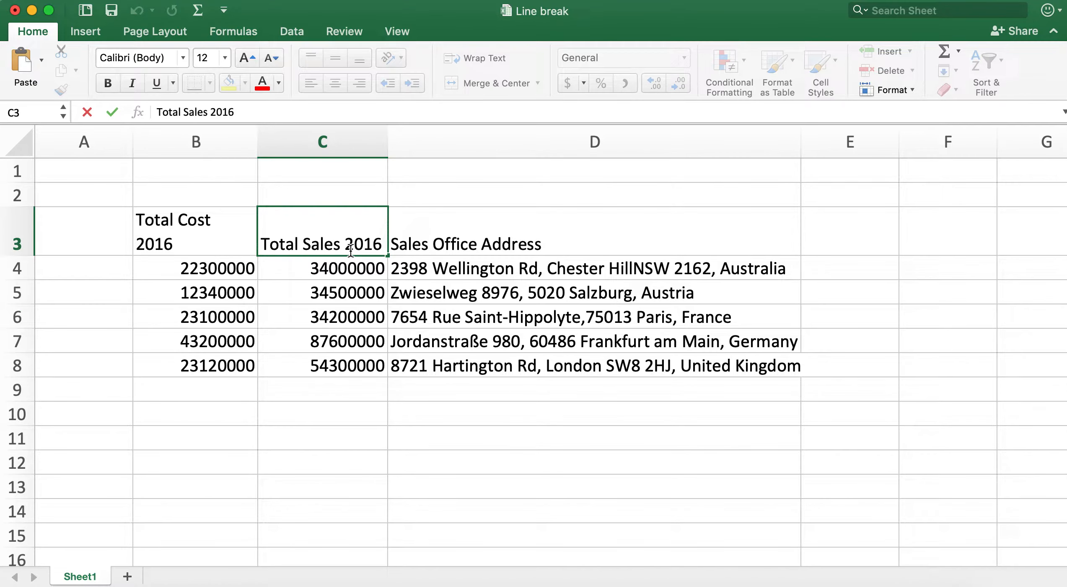
pyautogui.moveTo(513, 314)
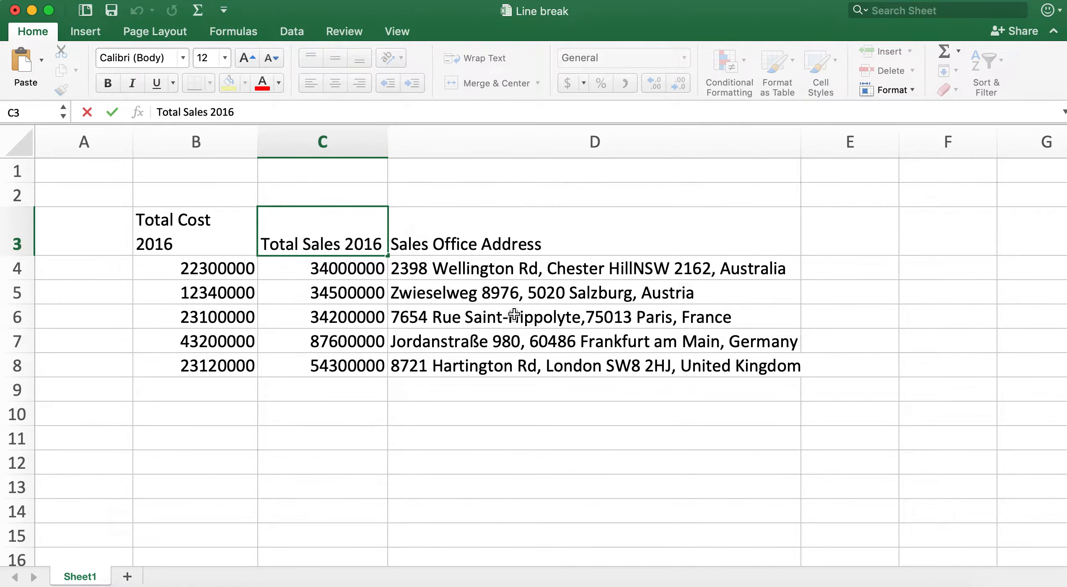
pyautogui.click(345, 243)
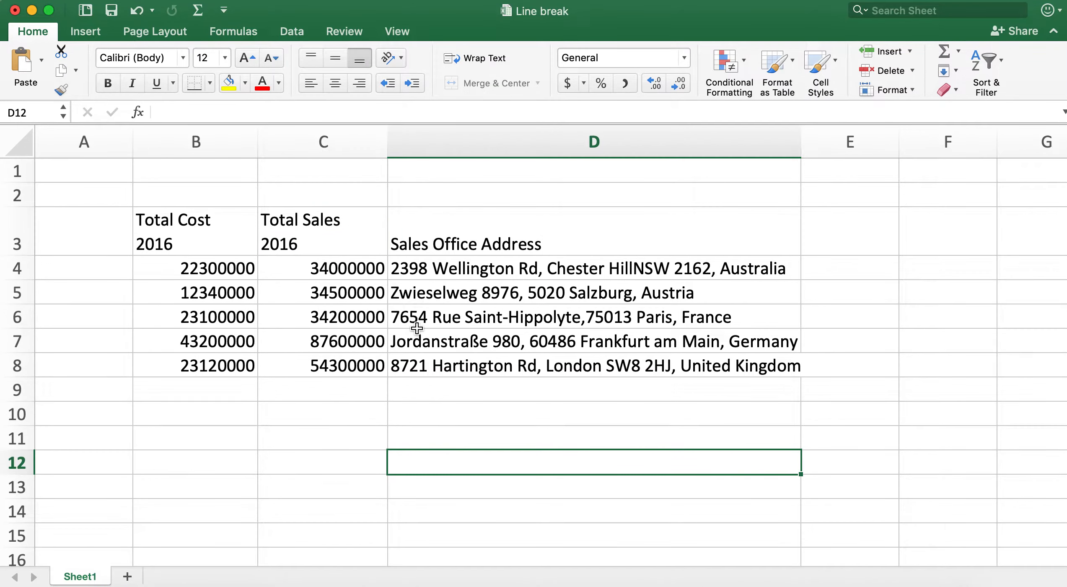
pyautogui.moveTo(258, 142)
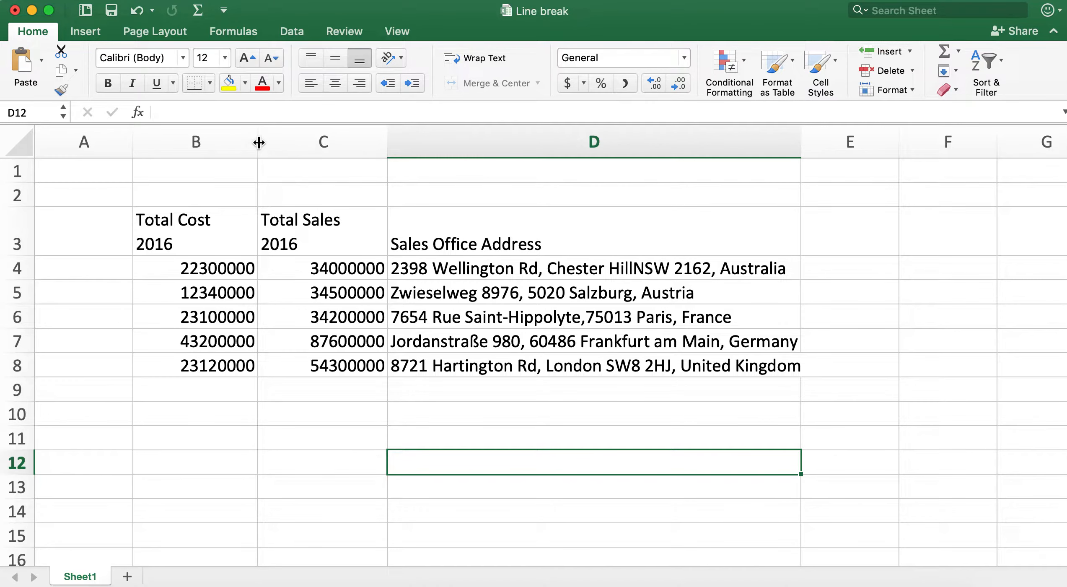
# Step: Narrow columns B and C to fit the two-line cost and sales headers
pyautogui.moveTo(259, 142); pyautogui.dragTo(227, 142)
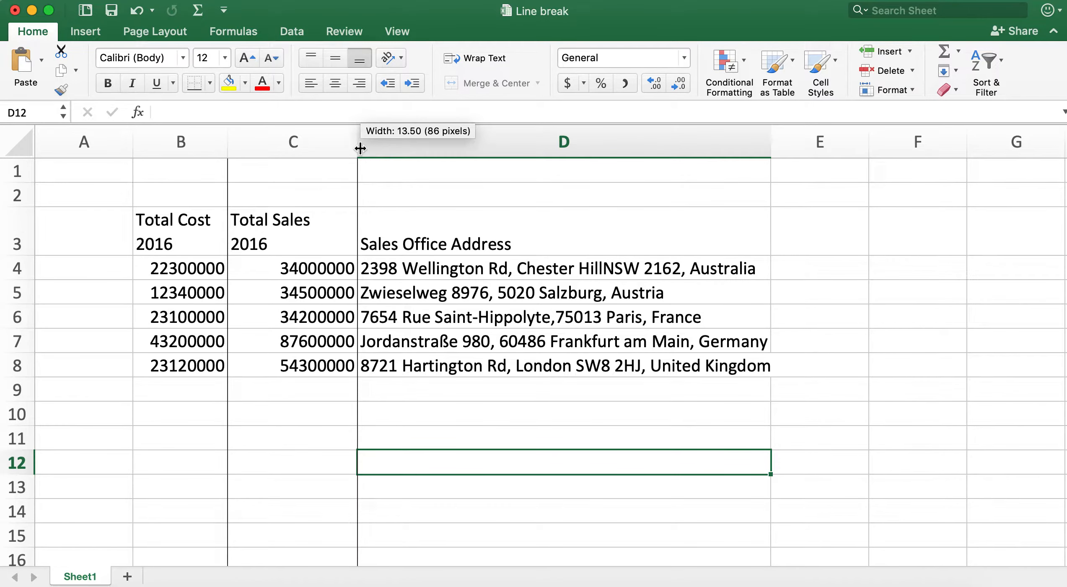
pyautogui.moveTo(359, 142); pyautogui.dragTo(315, 142)
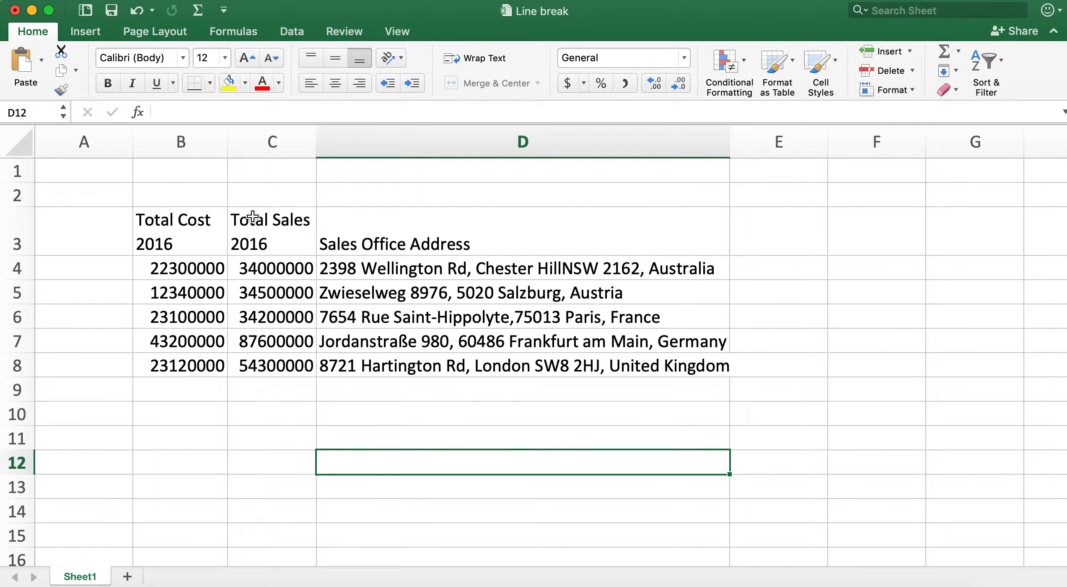
pyautogui.moveTo(249, 229)
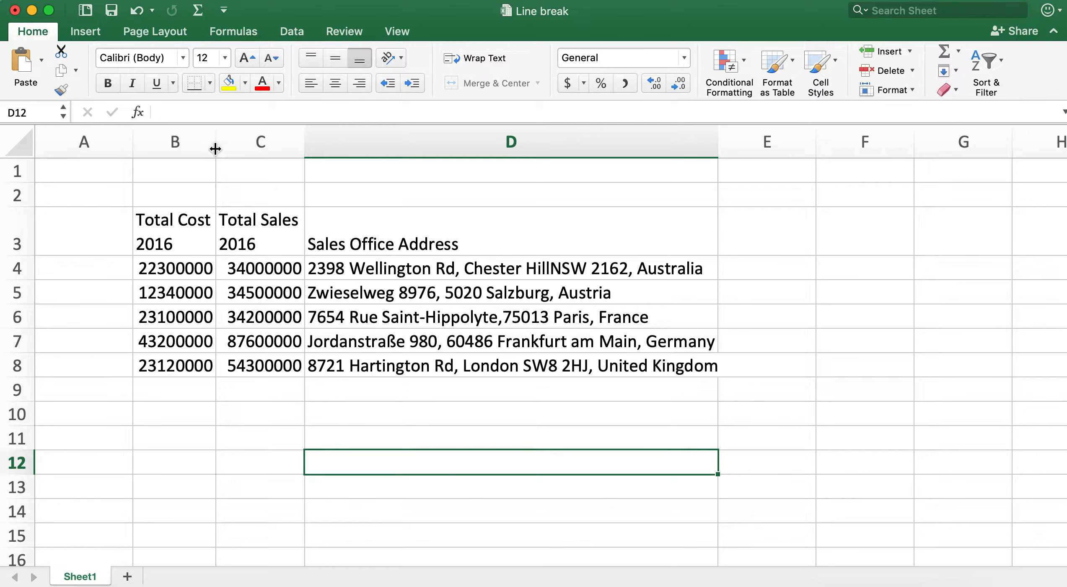
pyautogui.moveTo(492, 334)
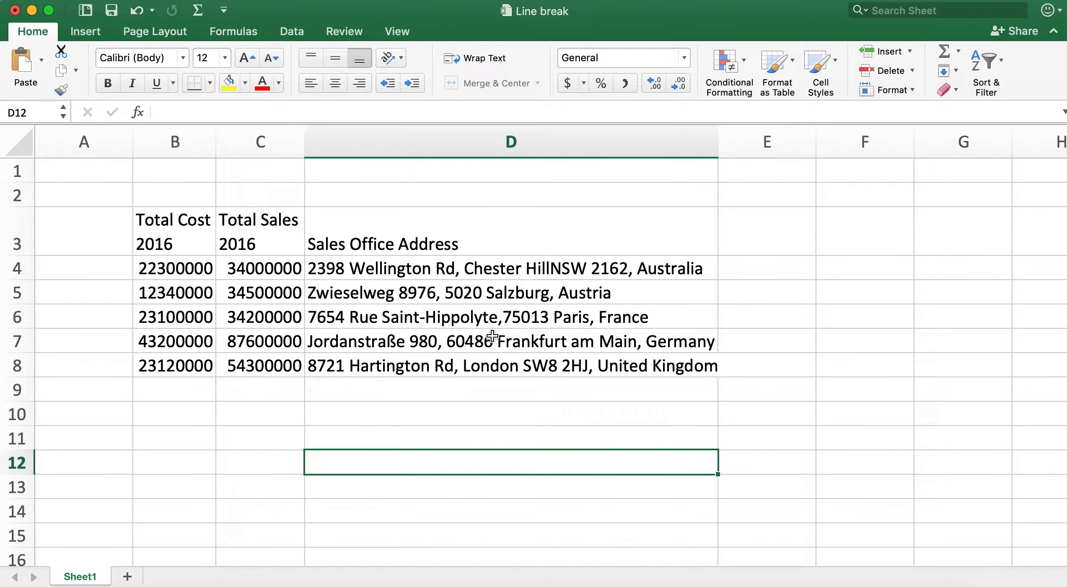
pyautogui.moveTo(429, 278)
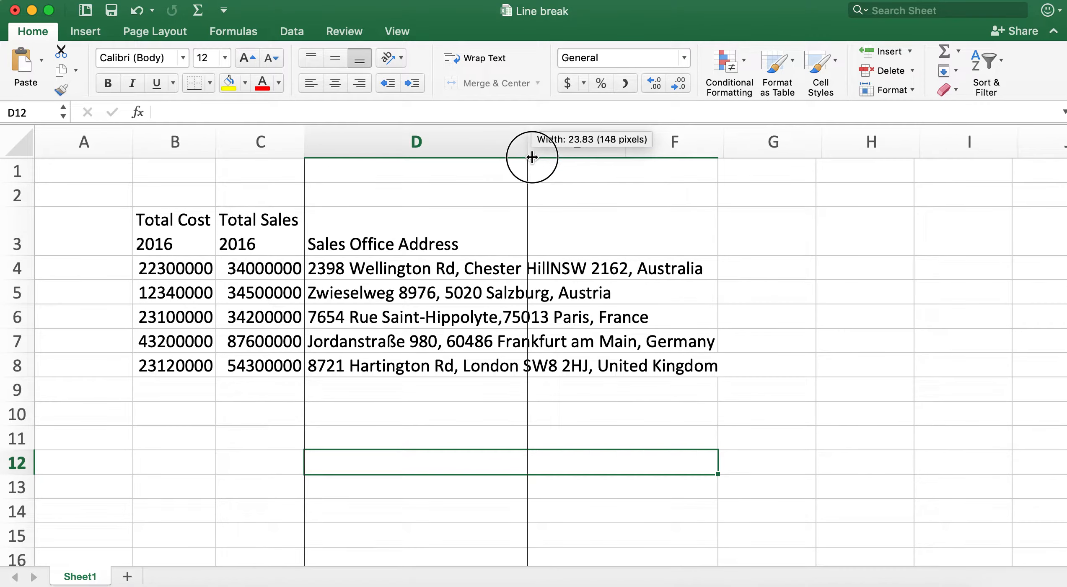
# Step: Resize the address column D and select the first address cell
pyautogui.moveTo(531, 158); pyautogui.dragTo(531, 158)
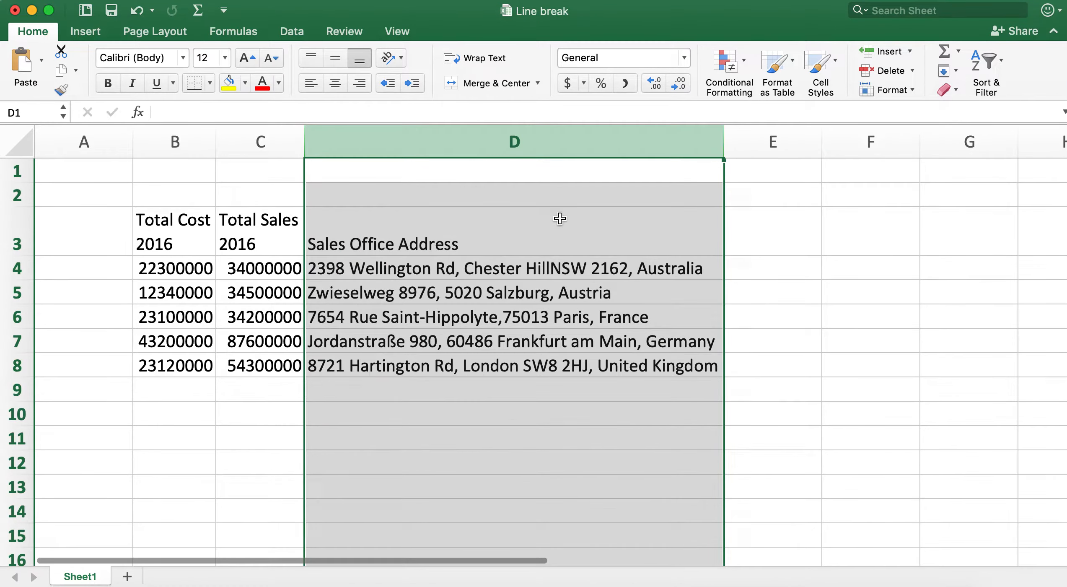
pyautogui.click(505, 267)
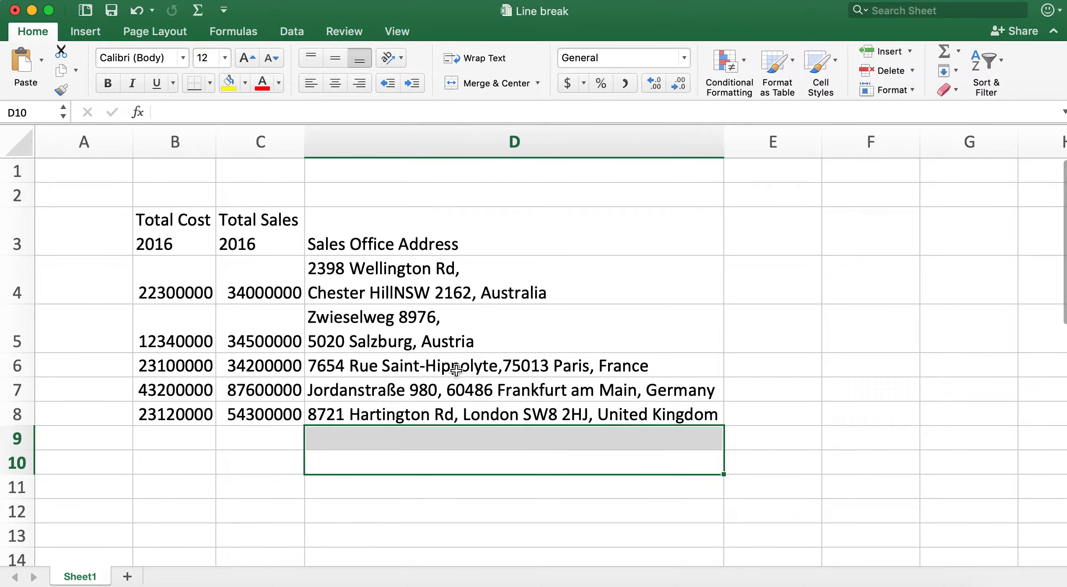
pyautogui.moveTo(455, 371)
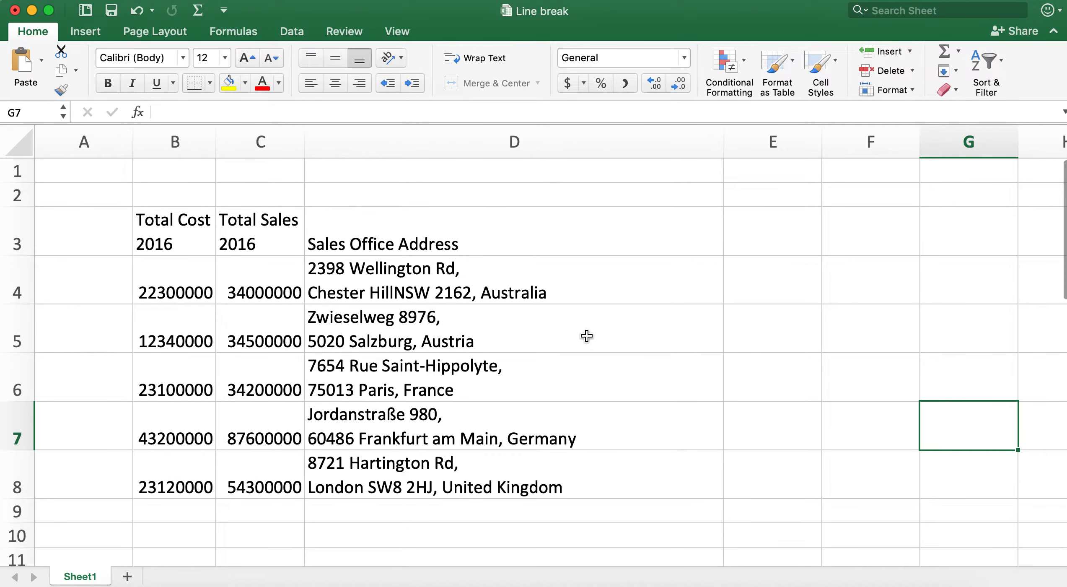
pyautogui.moveTo(727, 145)
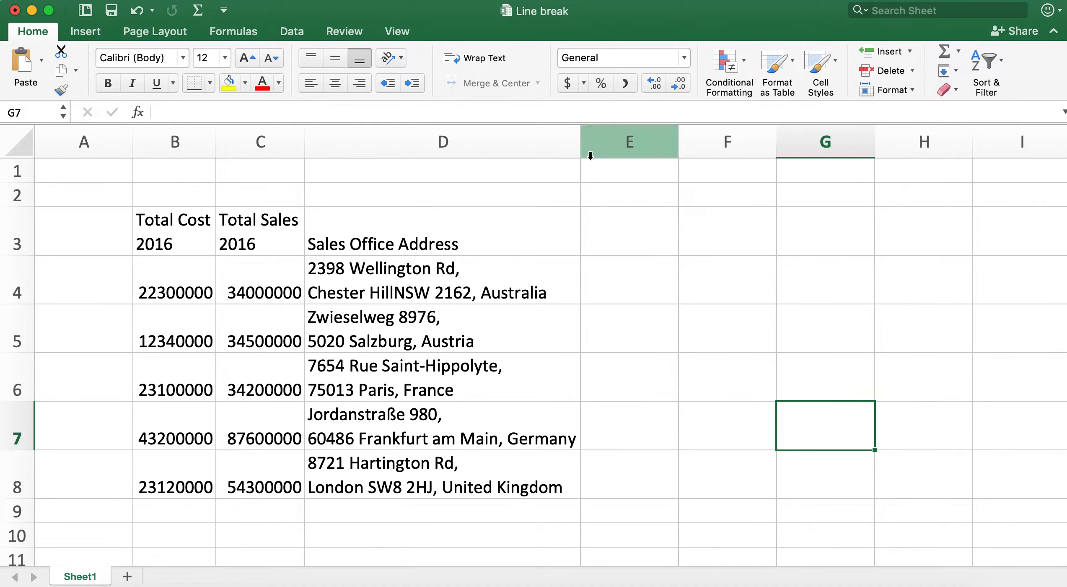
pyautogui.moveTo(453, 300)
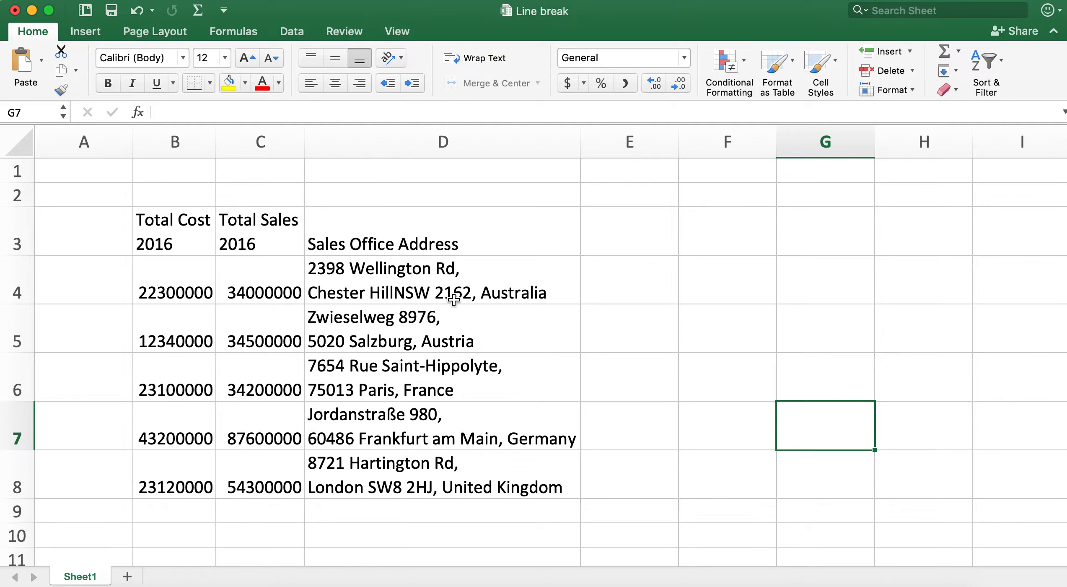
pyautogui.moveTo(444, 434)
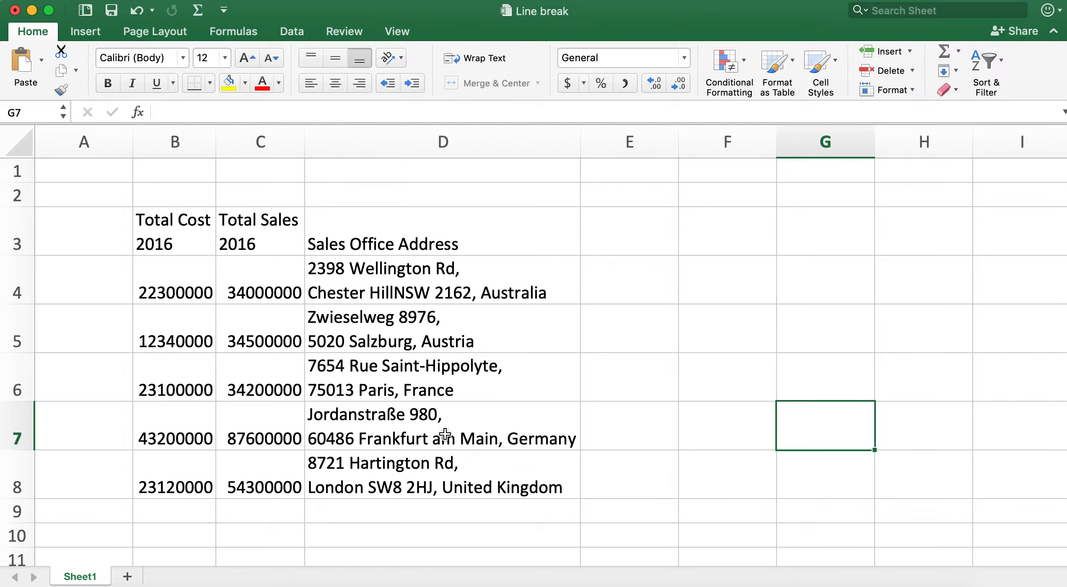
# Step: Select the empty cell E3 beside the address header
pyautogui.click(628, 231)
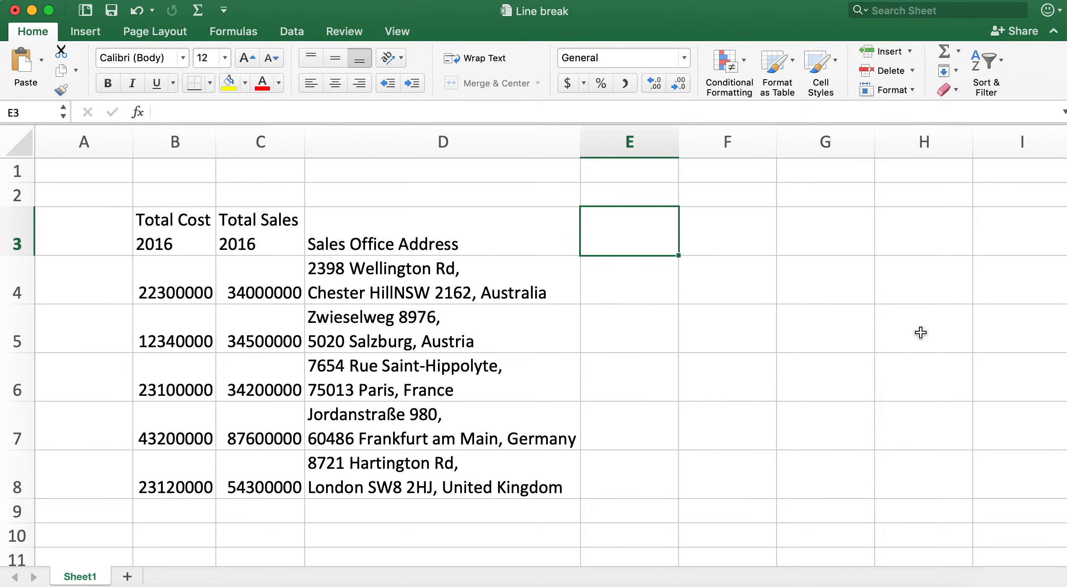
# Step: Enter 'Option+Return' in E3 and 'Alt+Enter' in E4, widening column E
pyautogui.write('Op')
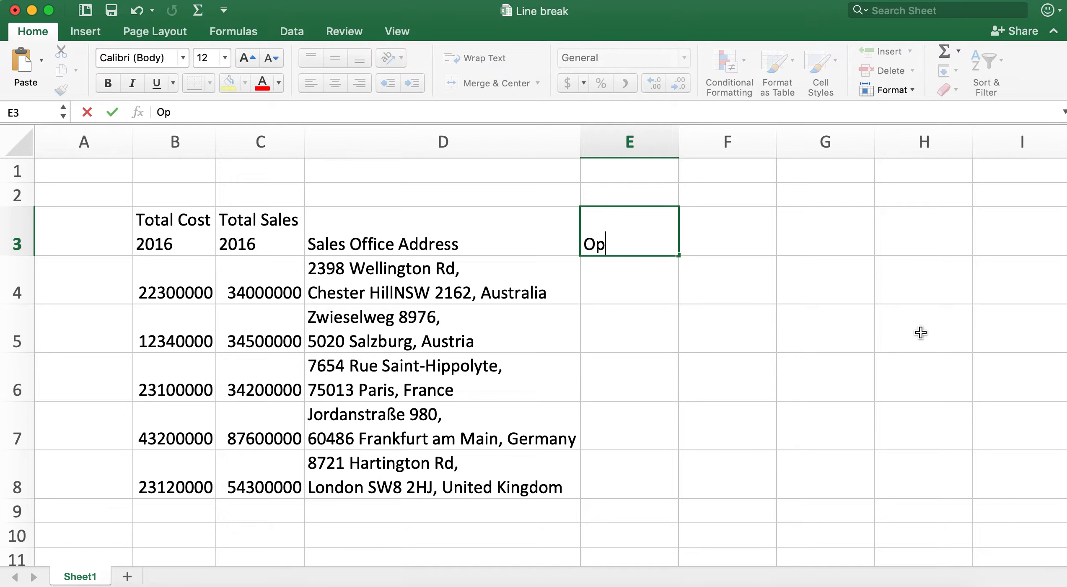
pyautogui.write('tion')
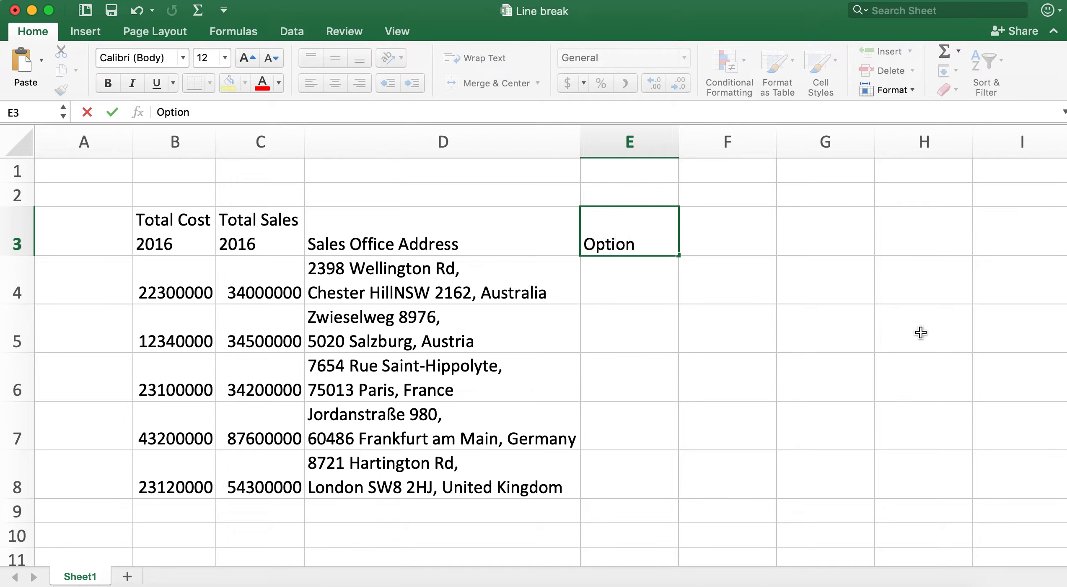
pyautogui.write('+Return')
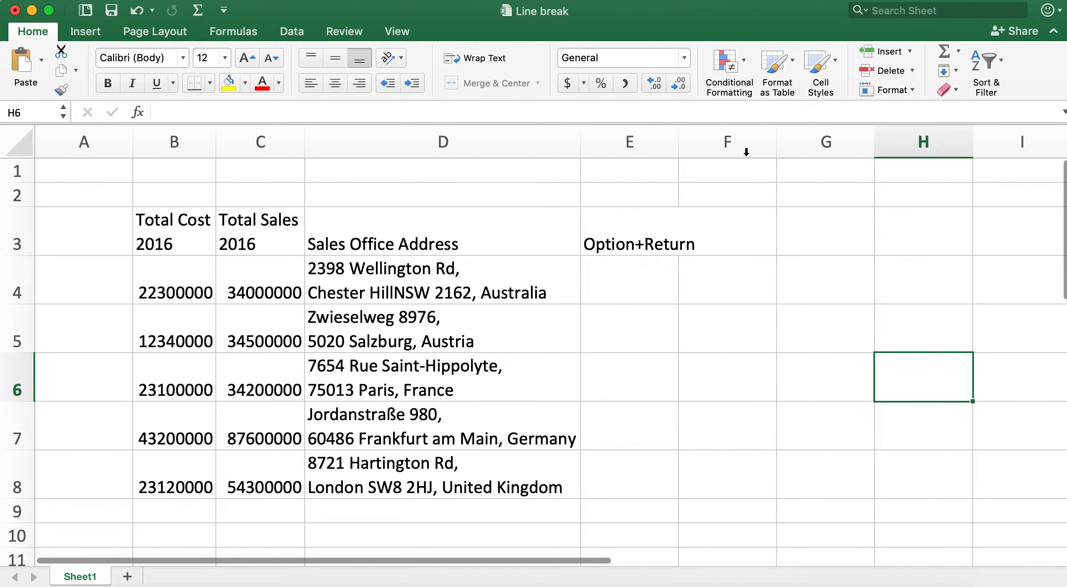
pyautogui.click(748, 327)
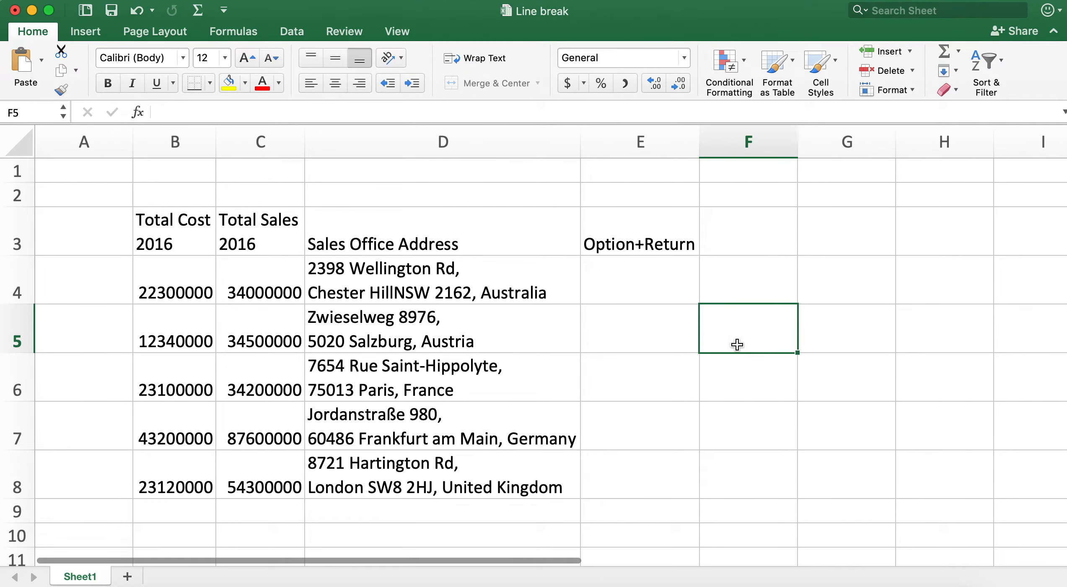
pyautogui.moveTo(678, 286)
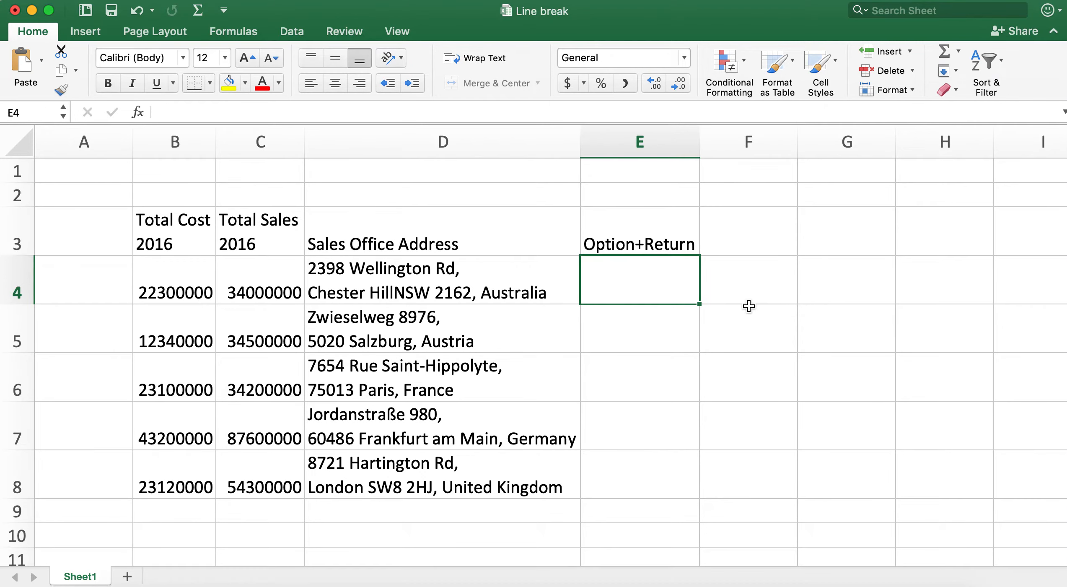
pyautogui.write('Alt')
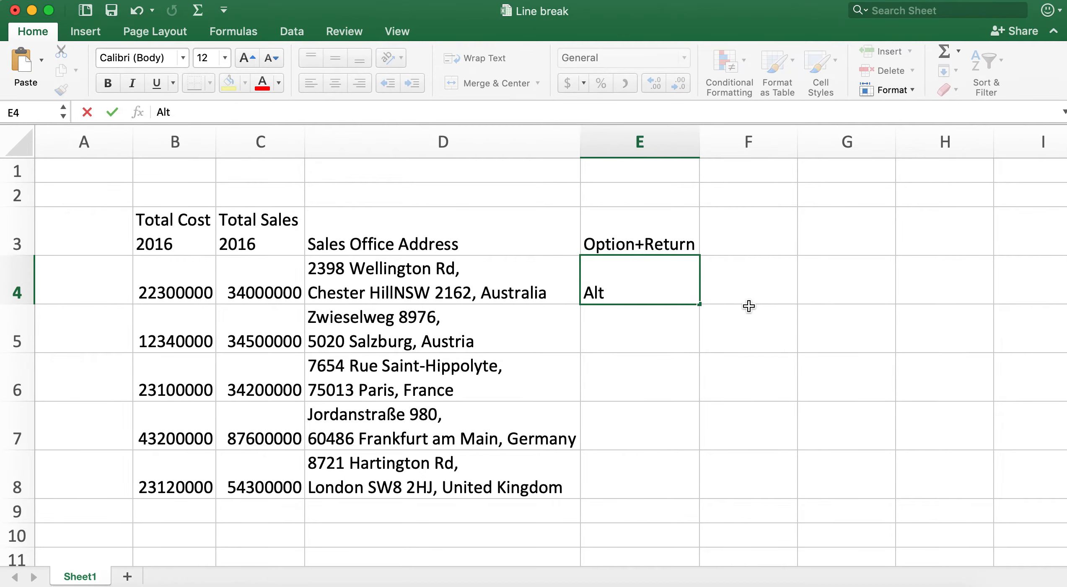
pyautogui.write('+Enter')
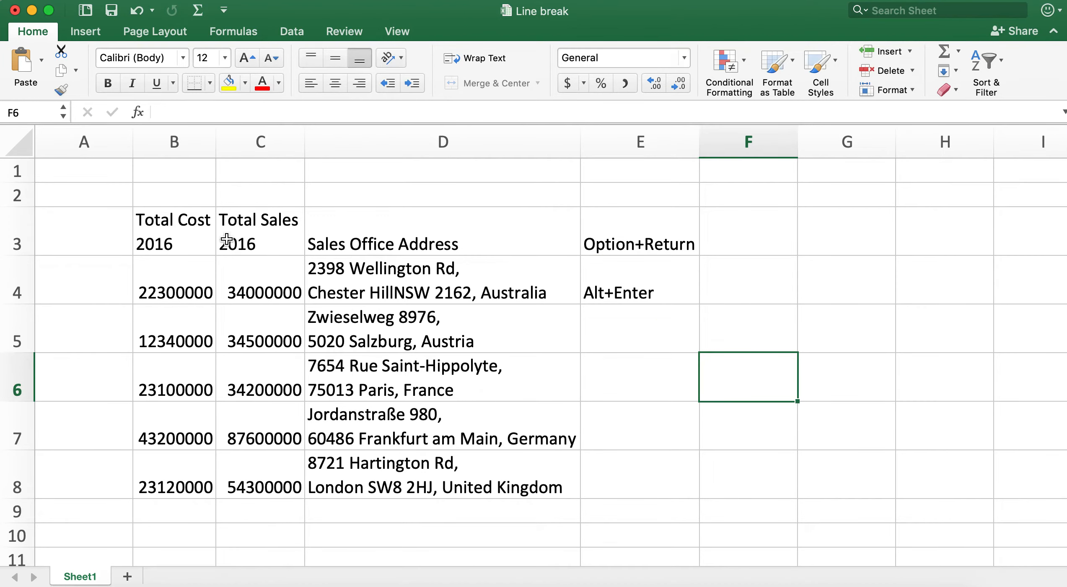
pyautogui.moveTo(666, 342)
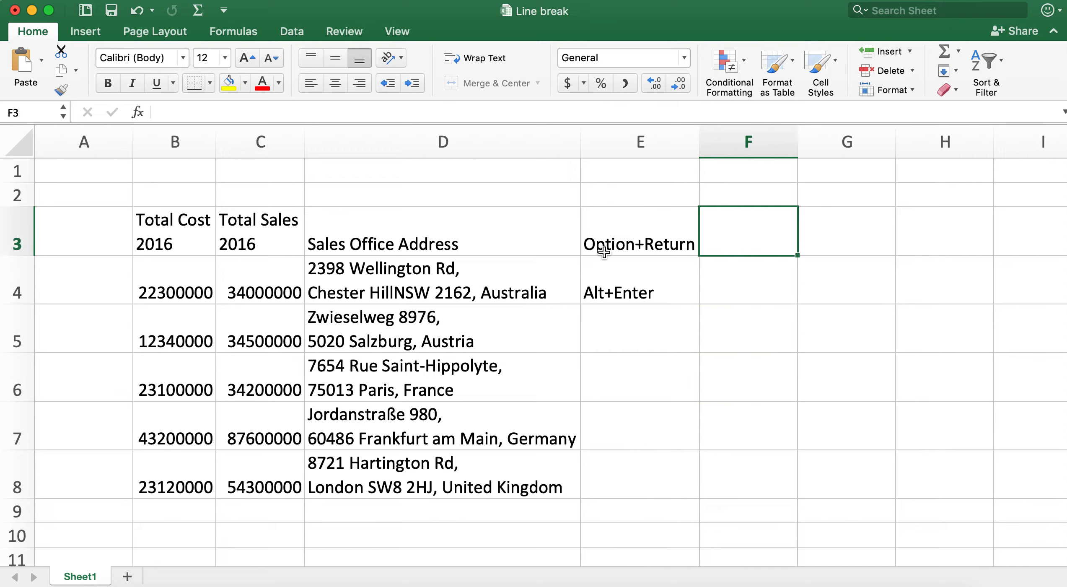
# Step: Label F3 'Mac' and begin typing 'Windows' in F4
pyautogui.write('Mac')
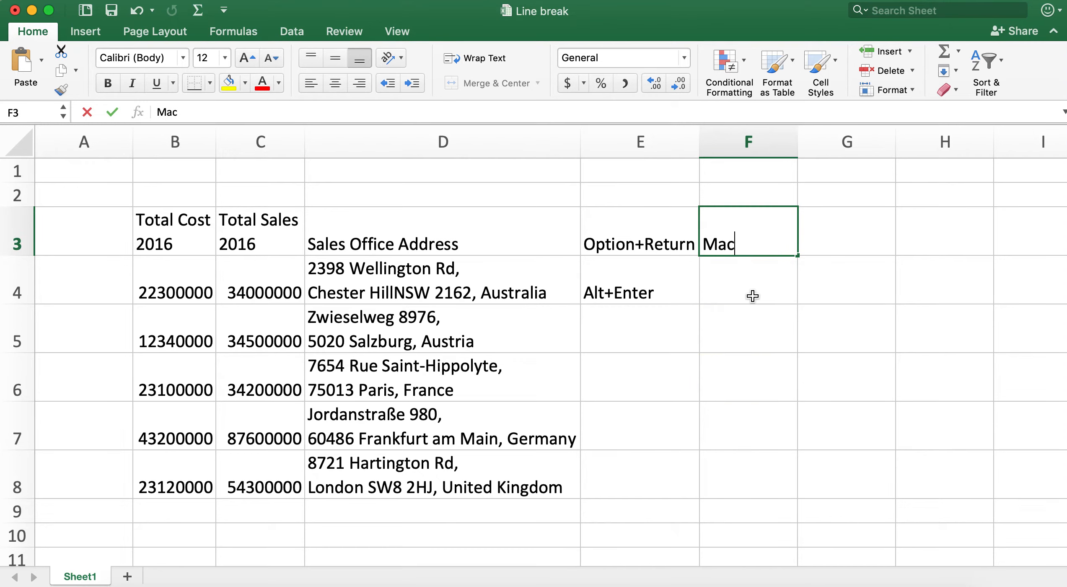
pyautogui.write('W')
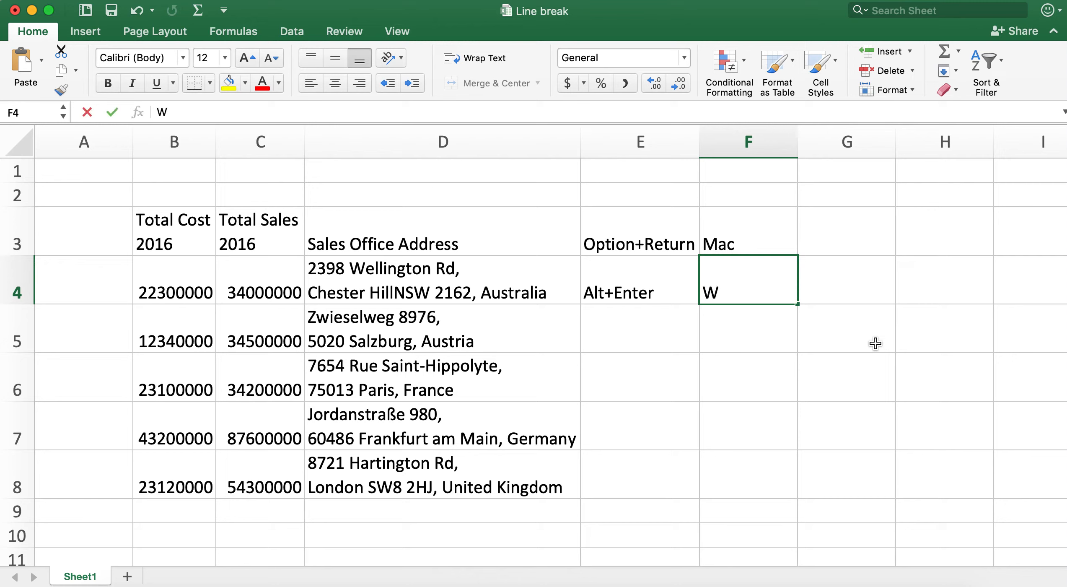
pyautogui.write('ind')
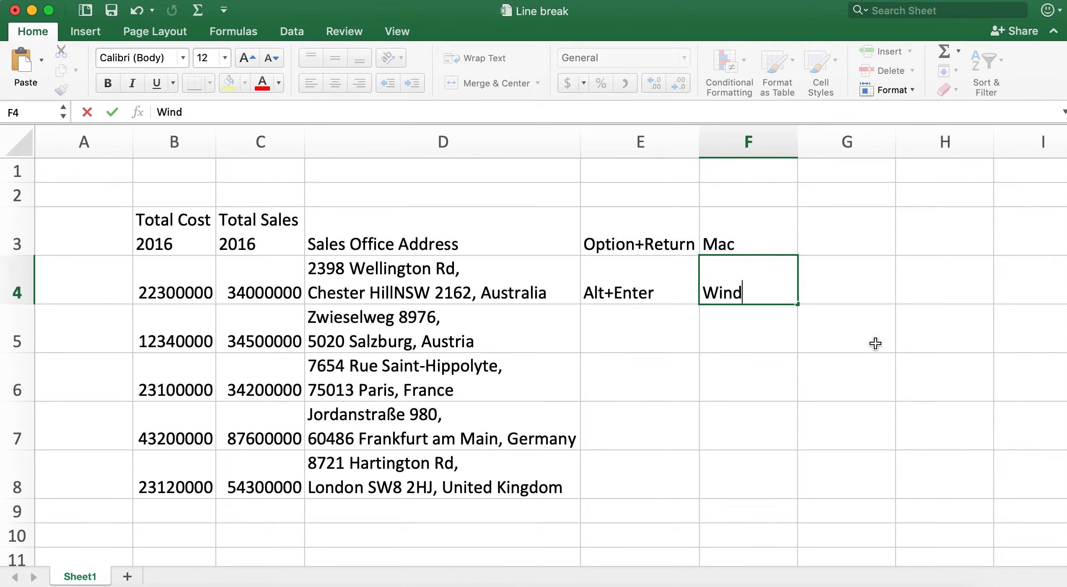